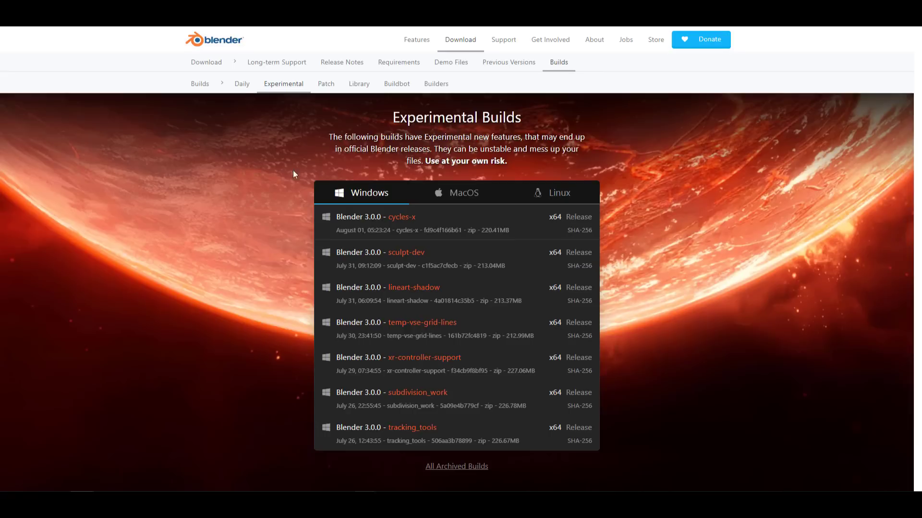
{"action": "mouse_move", "coordinate": [197, 272]}
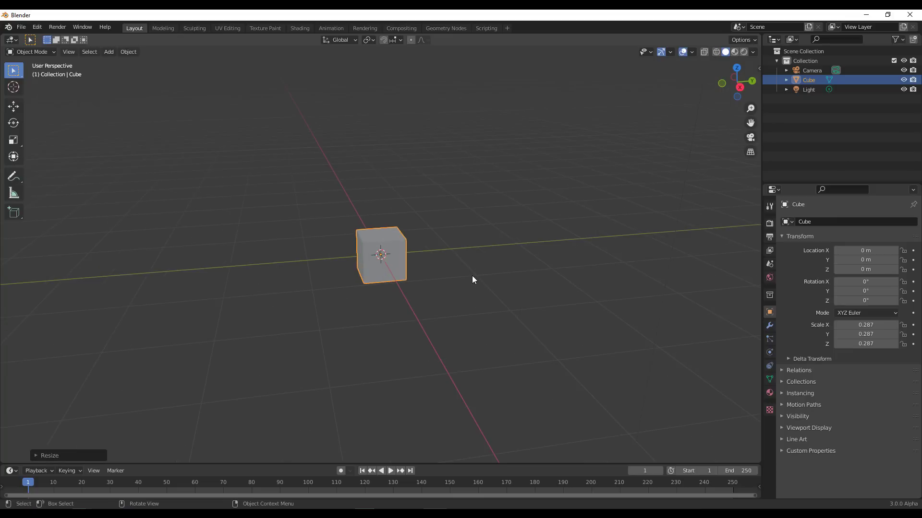
{"action": "mouse_move", "coordinate": [490, 244]}
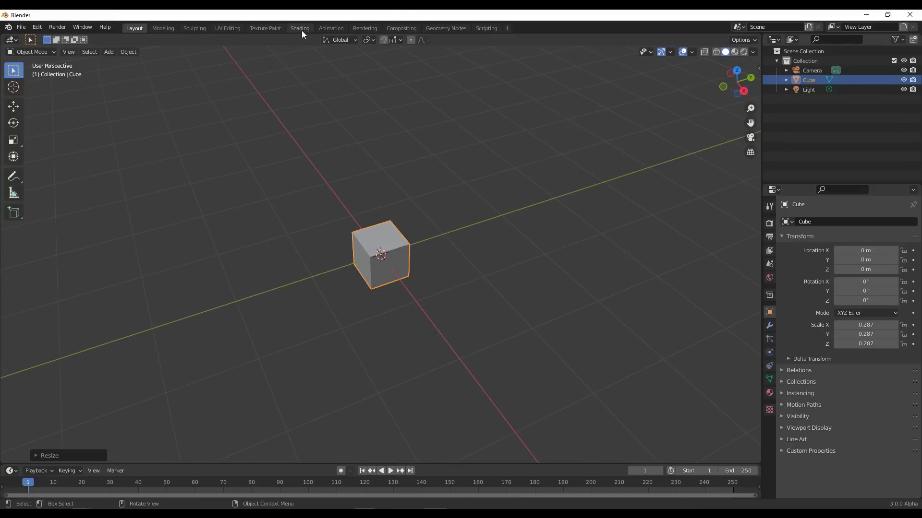
Switch to the Sculpting workspace to sculpt the scaled-down cube
{"action": "left_click", "coordinate": [194, 28]}
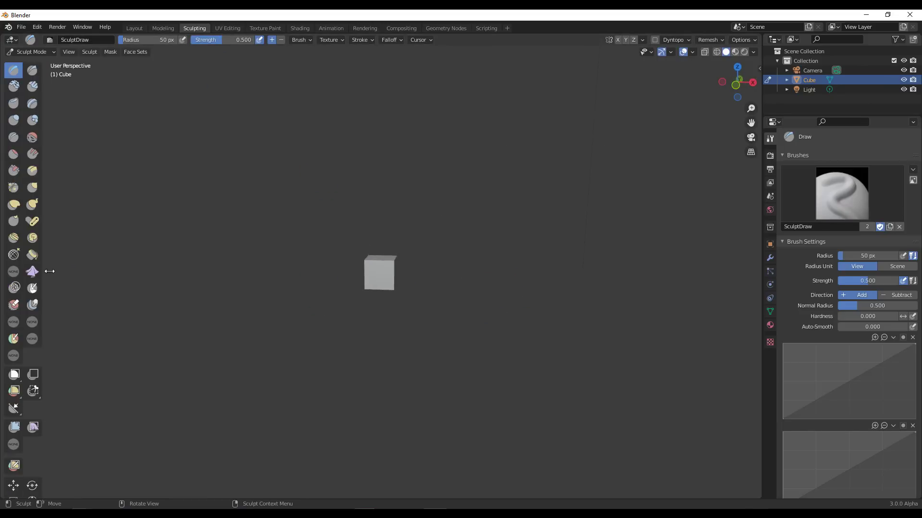
{"action": "mouse_move", "coordinate": [406, 351]}
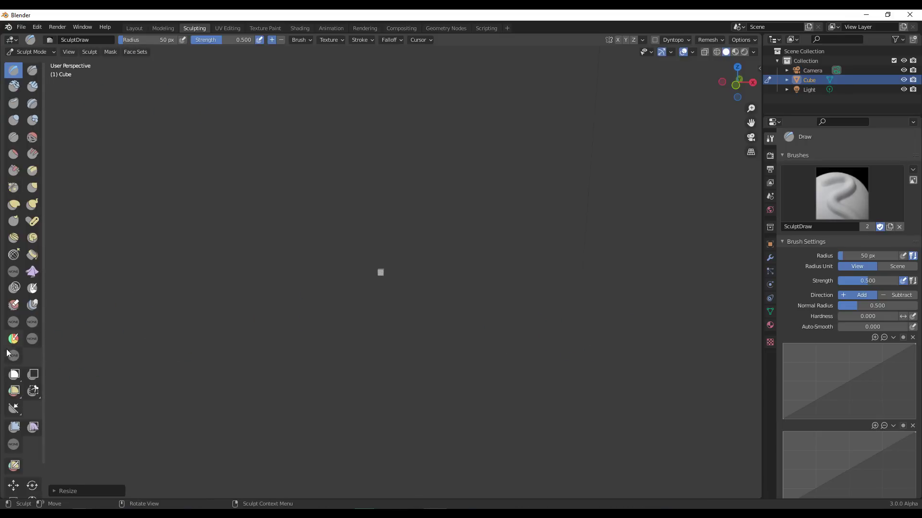
{"action": "mouse_move", "coordinate": [13, 329]}
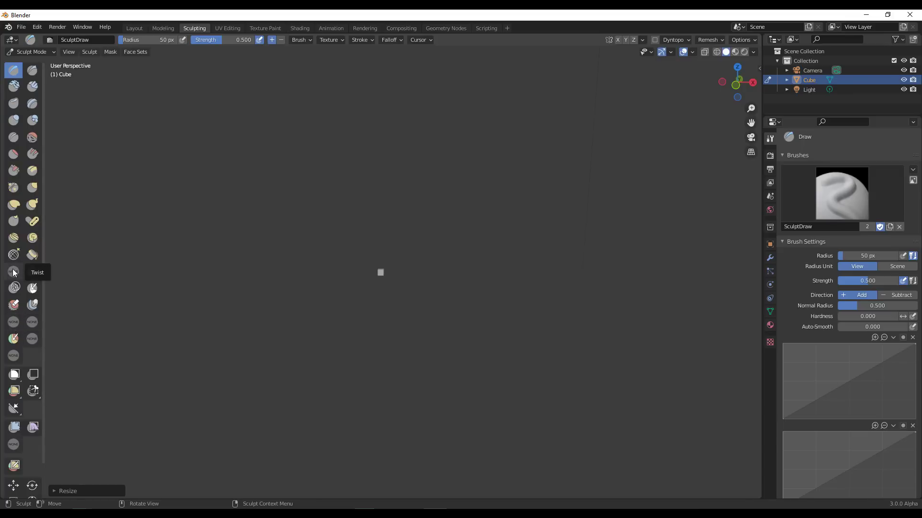
{"action": "mouse_move", "coordinate": [13, 354]}
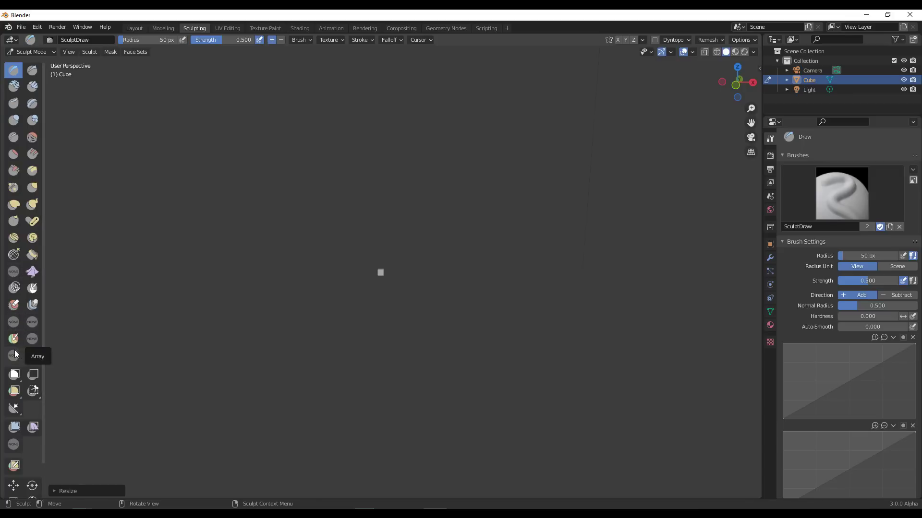
Select the experimental Array brush in the Sculpt Mode toolbar
{"action": "left_click", "coordinate": [14, 355]}
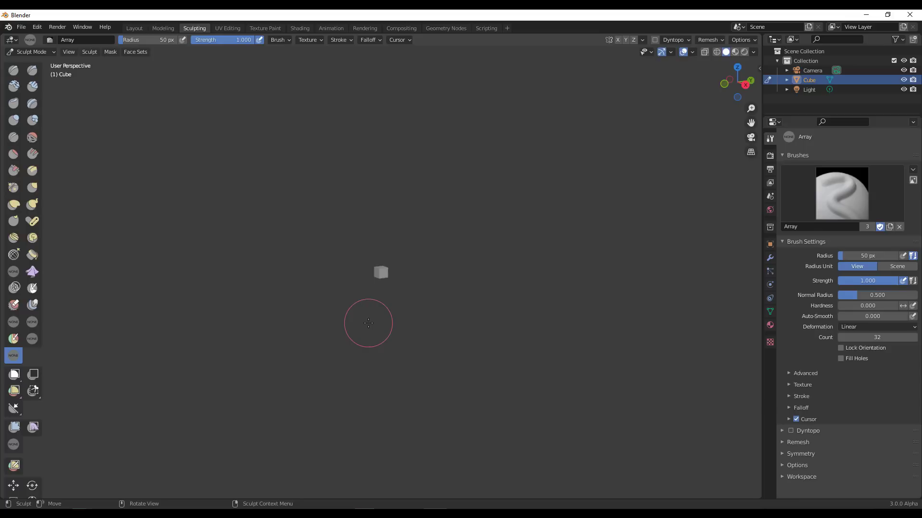
Set Array deformation to Radial and stroke a ring of 32 cube copies
{"action": "left_click", "coordinate": [875, 327]}
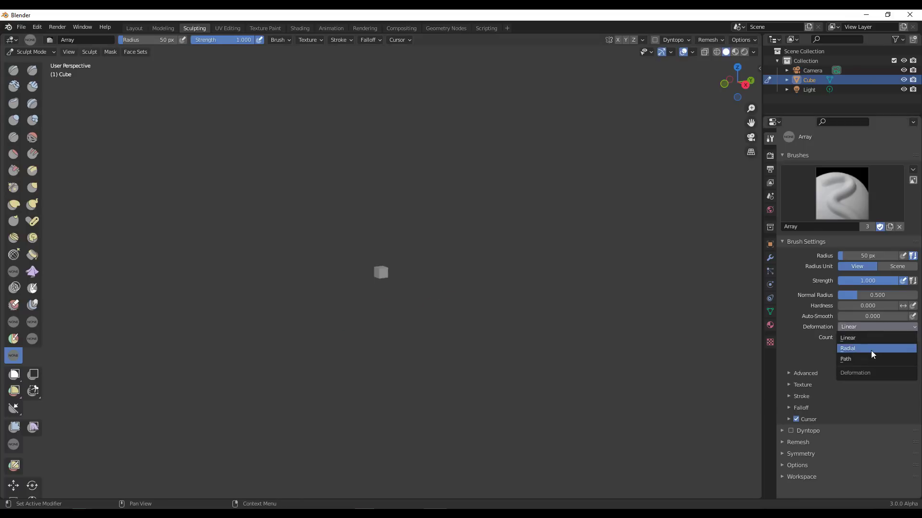
{"action": "left_click", "coordinate": [847, 348]}
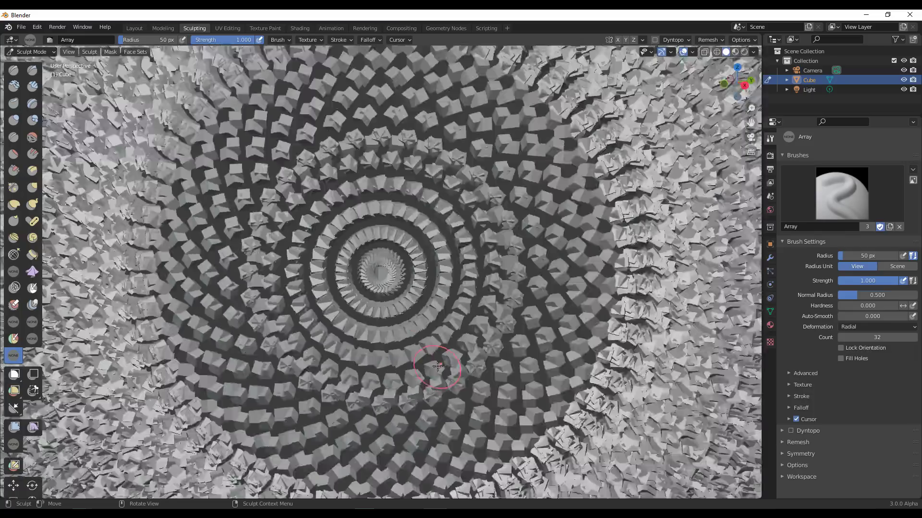
{"action": "left_click_drag", "start_coordinate": [436, 367], "coordinate": [423, 320]}
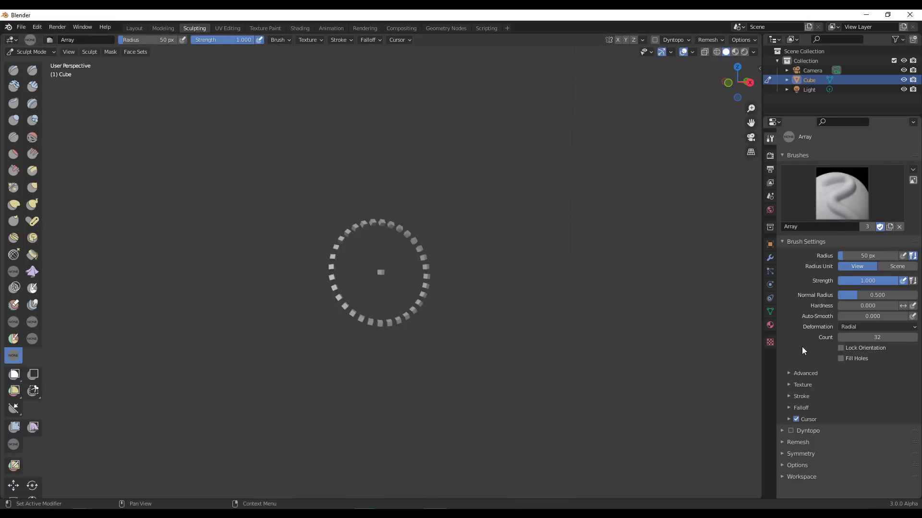
{"action": "mouse_move", "coordinate": [411, 332]}
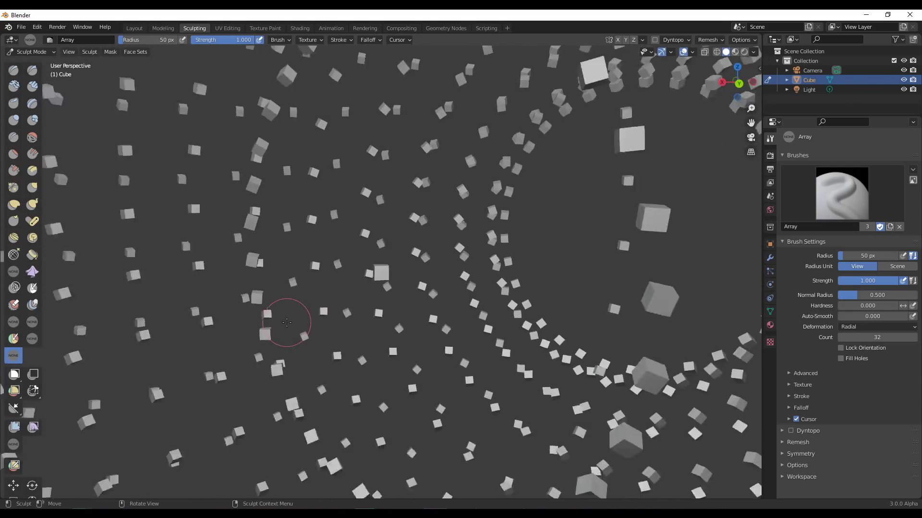
Zoom the viewport to inspect the radial ring of cube copies
{"action": "scroll", "scroll_direction": "down", "scroll_amount": 3}
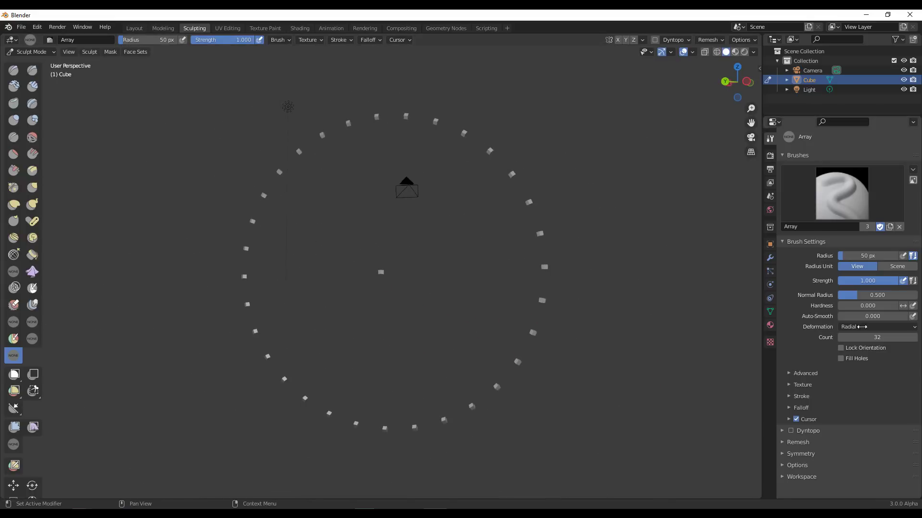
{"action": "mouse_move", "coordinate": [464, 365]}
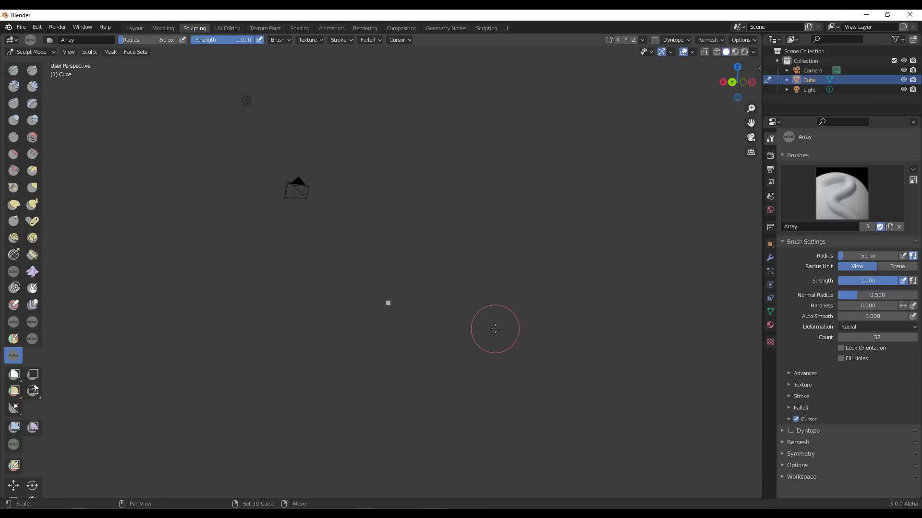
Set Array deformation to Path and drag two strokes of scattered cube copies
{"action": "left_click", "coordinate": [875, 327]}
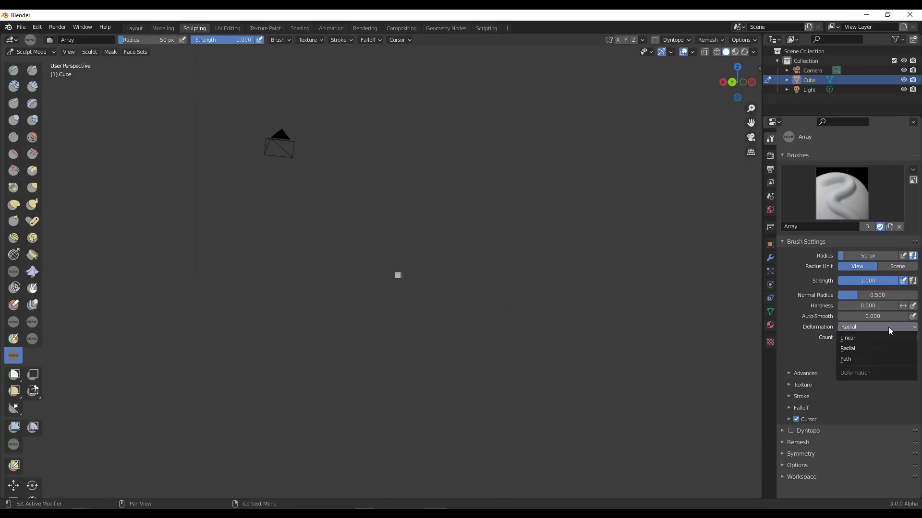
{"action": "left_click", "coordinate": [846, 360]}
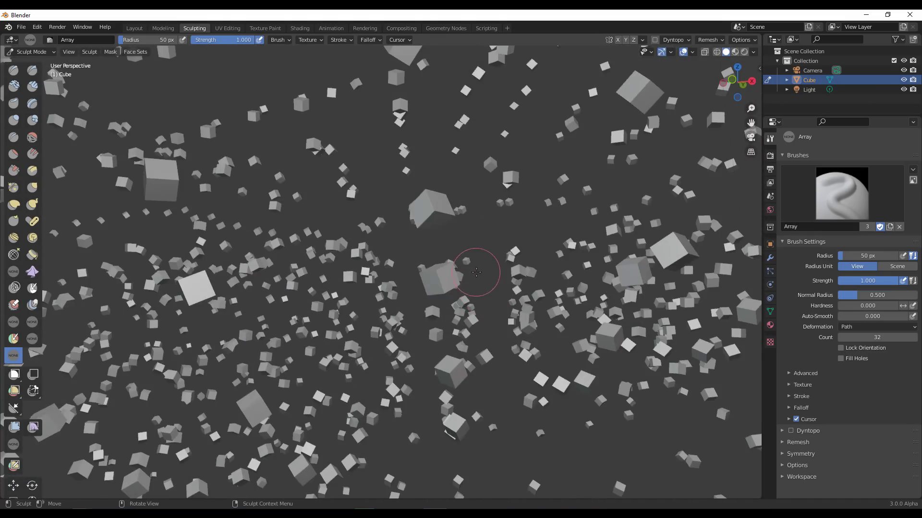
{"action": "left_click_drag", "start_coordinate": [477, 272], "coordinate": [456, 290]}
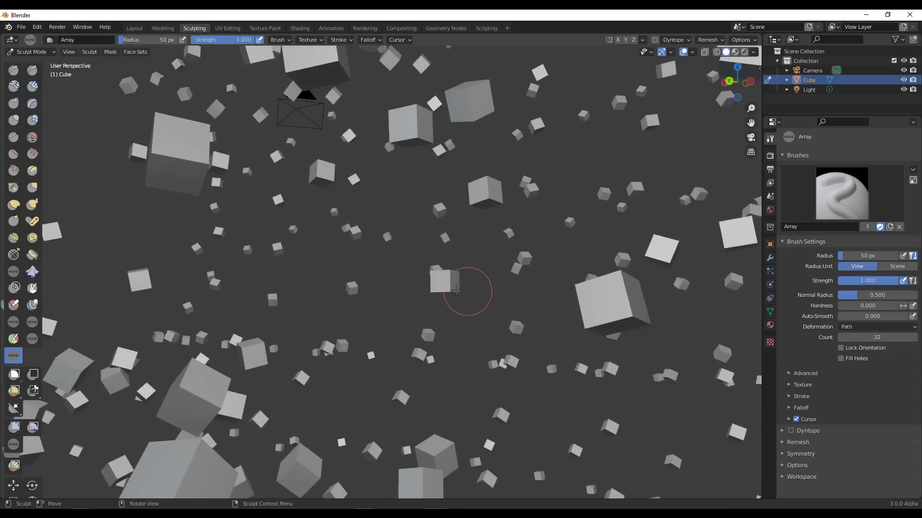
{"action": "left_click_drag", "start_coordinate": [459, 288], "coordinate": [552, 288]}
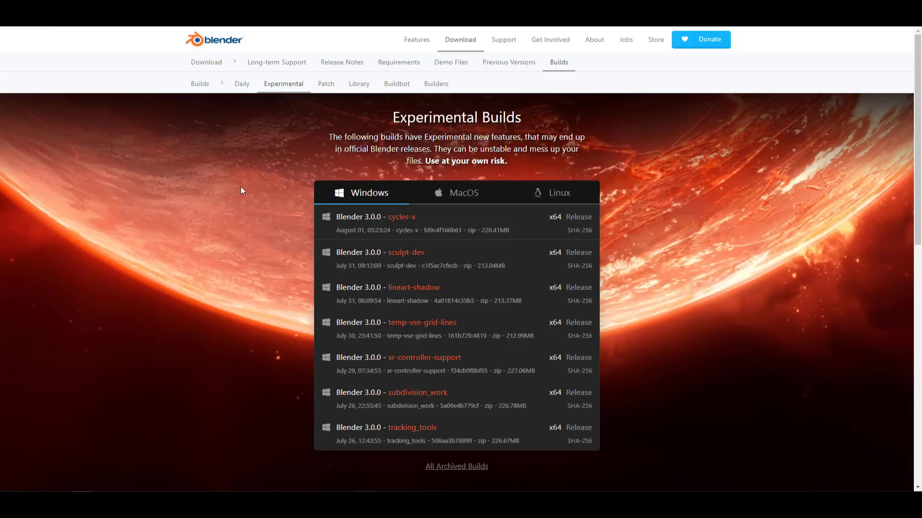
{"action": "mouse_move", "coordinate": [344, 303]}
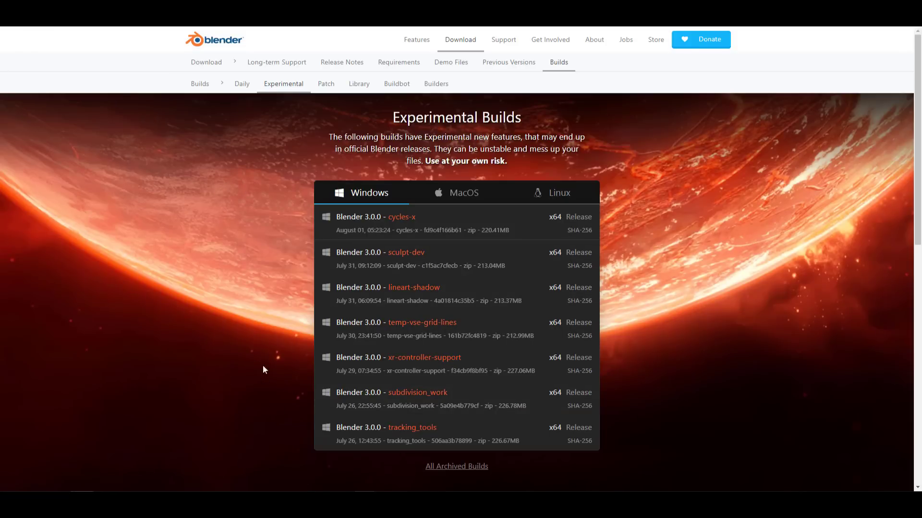
{"action": "mouse_move", "coordinate": [224, 319]}
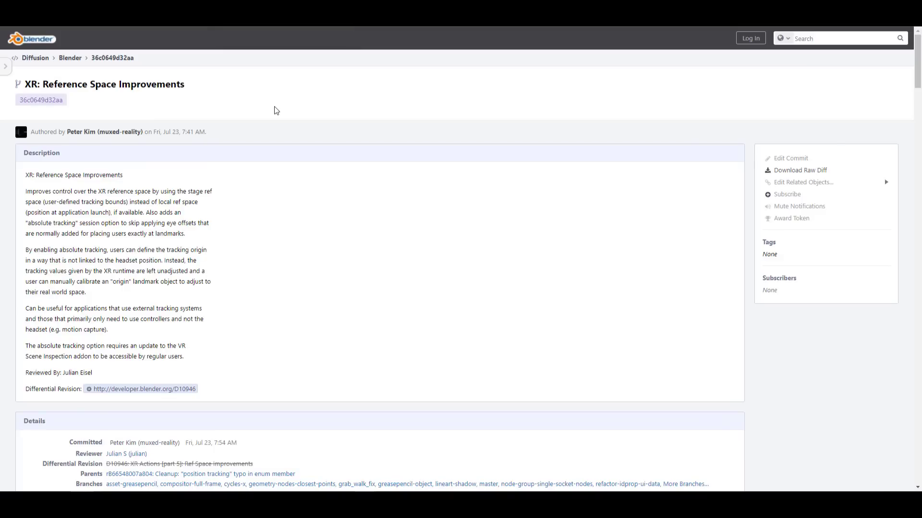
{"action": "mouse_move", "coordinate": [285, 220]}
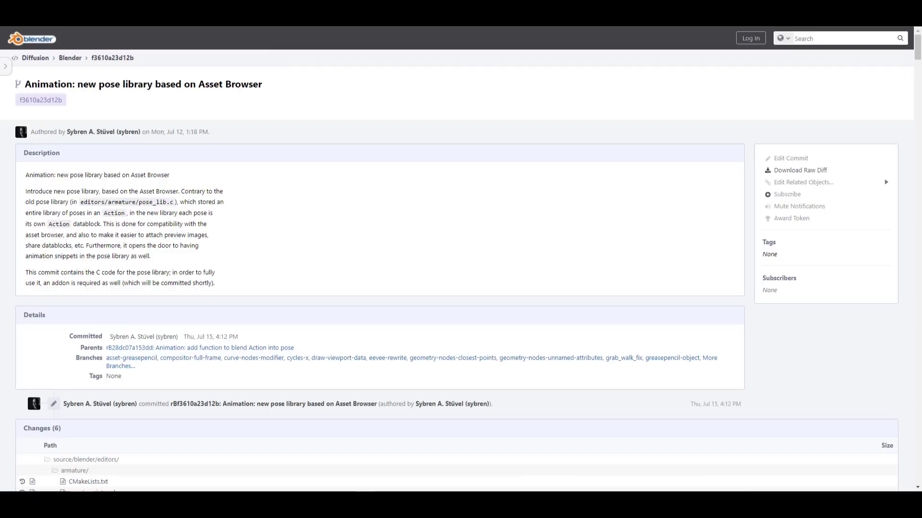
{"action": "mouse_move", "coordinate": [354, 204]}
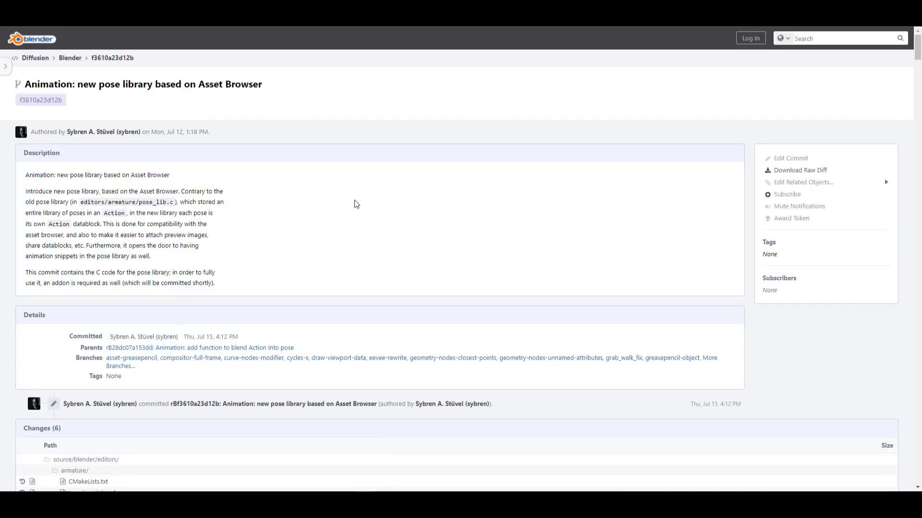
{"action": "mouse_move", "coordinate": [352, 195]}
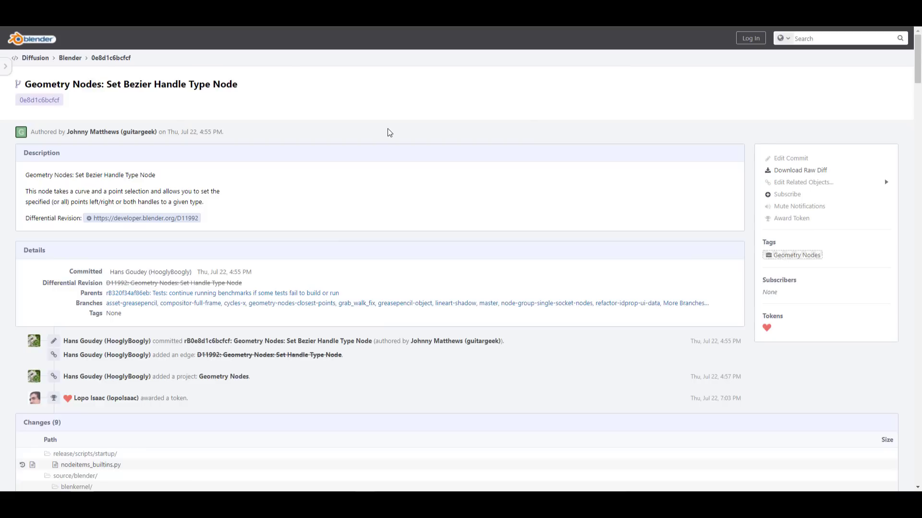
{"action": "mouse_move", "coordinate": [395, 139]}
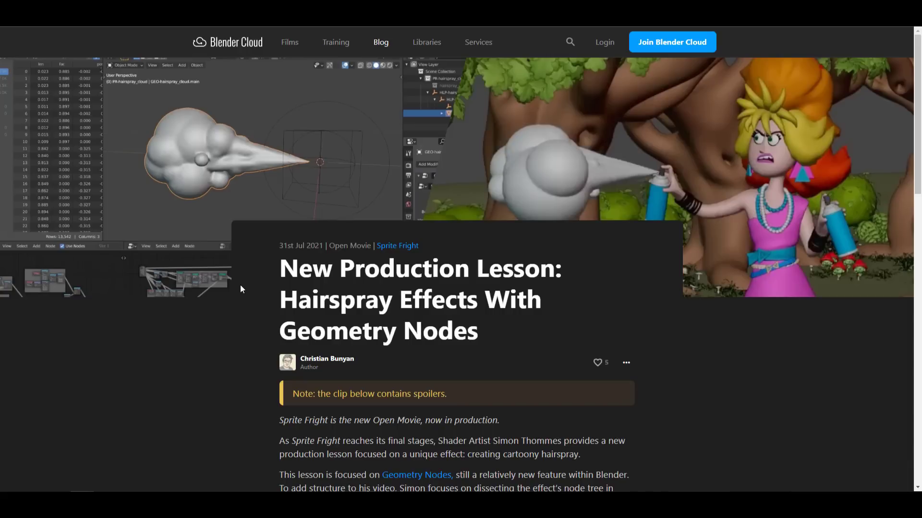
{"action": "mouse_move", "coordinate": [246, 289]}
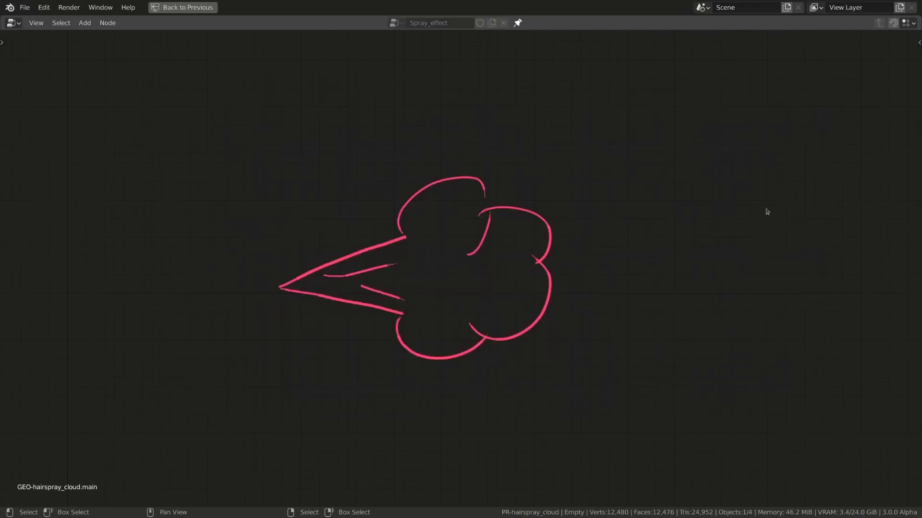
{"action": "mouse_move", "coordinate": [697, 291]}
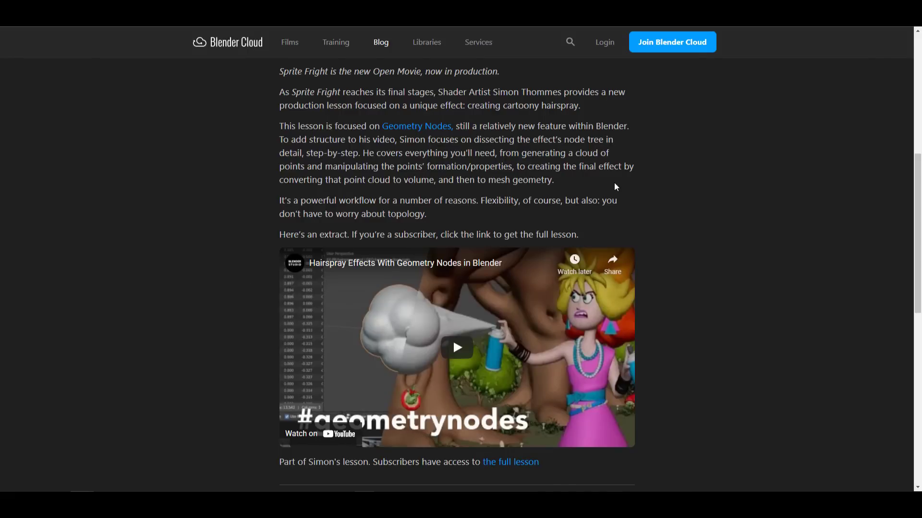
{"action": "mouse_move", "coordinate": [613, 178]}
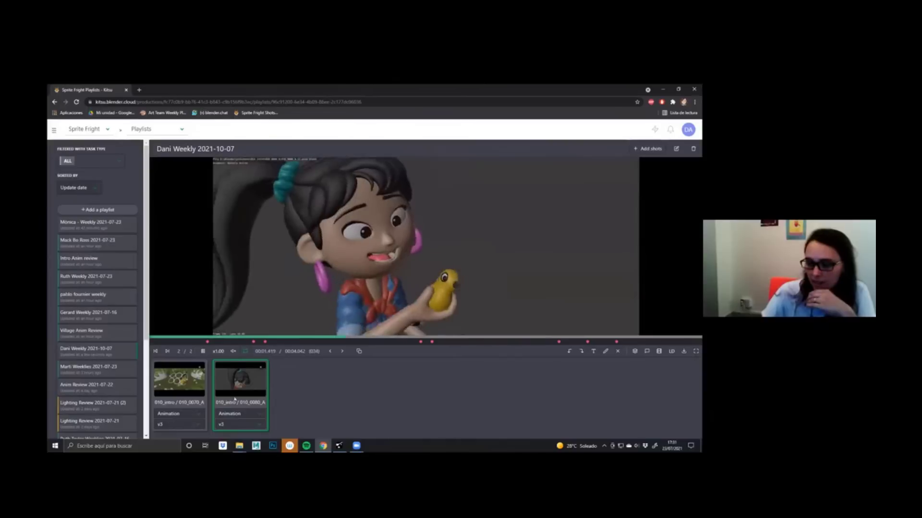
Play the second shot of the weekly Sprite Fright playlist
{"action": "left_click", "coordinate": [239, 413]}
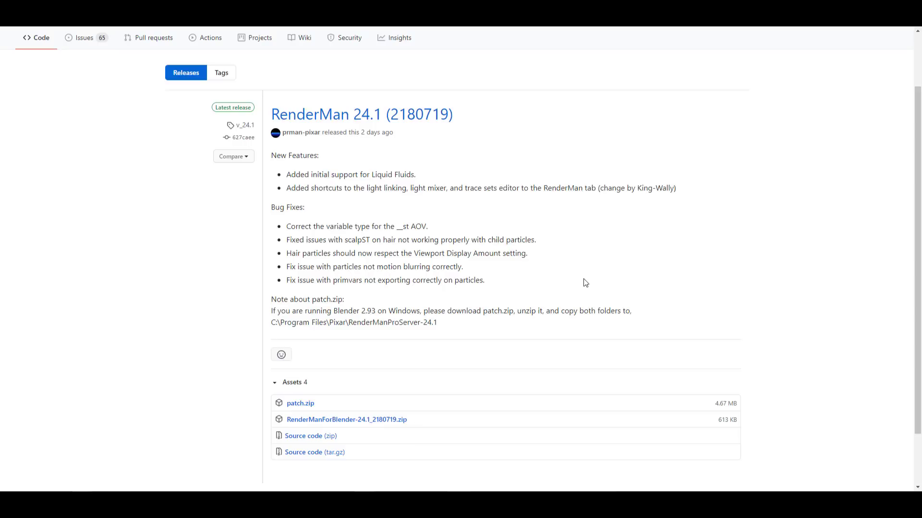
{"action": "mouse_move", "coordinate": [508, 302]}
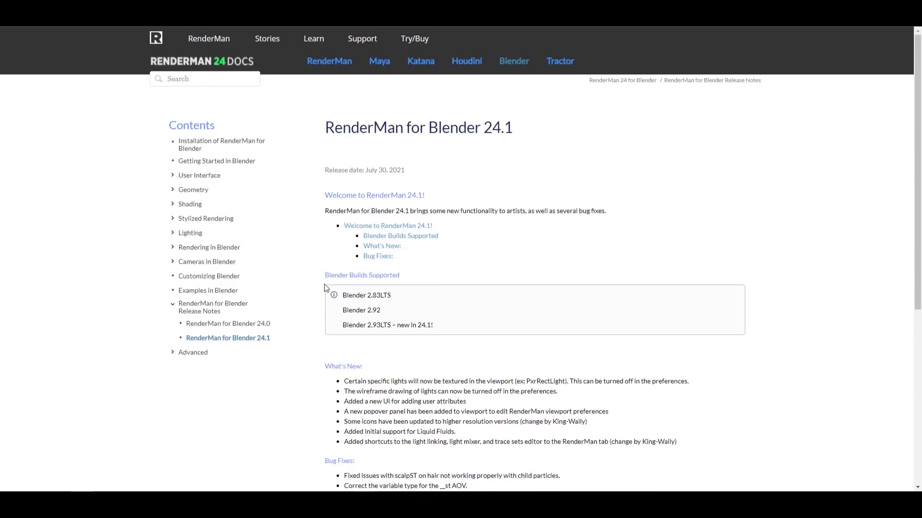
Scroll through the Art & Science Fair 2021 upcoming events list and back up
{"action": "scroll", "scroll_direction": "down", "scroll_amount": 3}
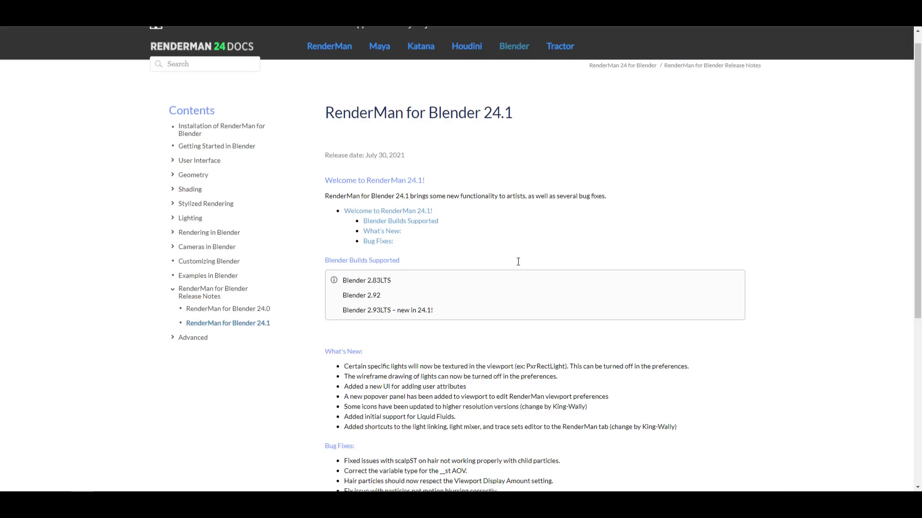
{"action": "scroll", "scroll_direction": "down", "scroll_amount": 3}
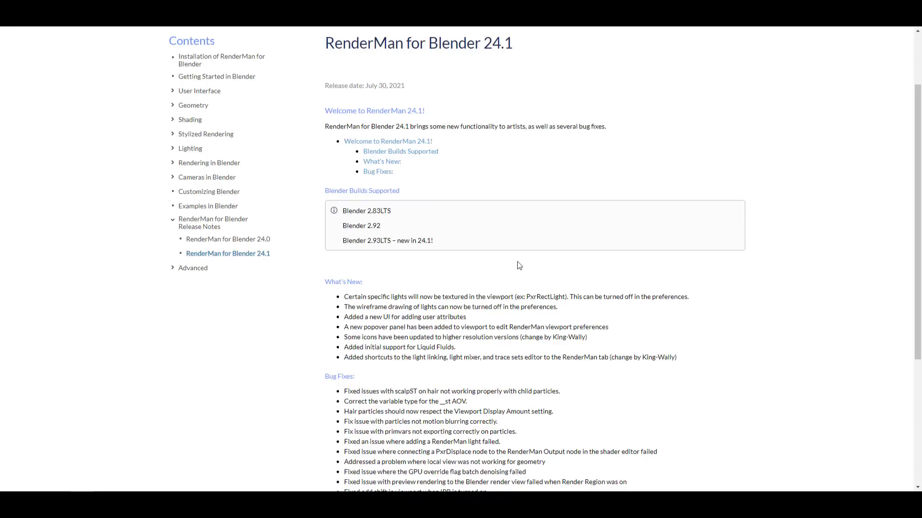
{"action": "mouse_move", "coordinate": [504, 231]}
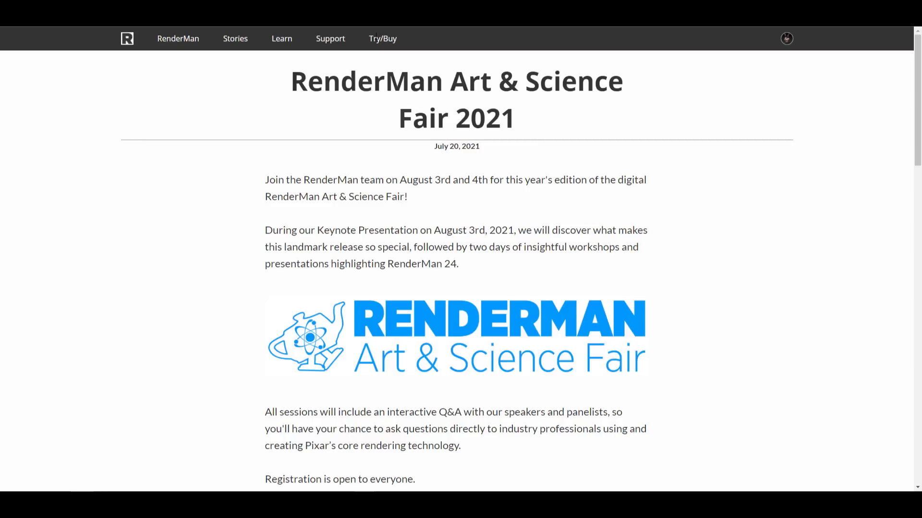
{"action": "mouse_move", "coordinate": [581, 235]}
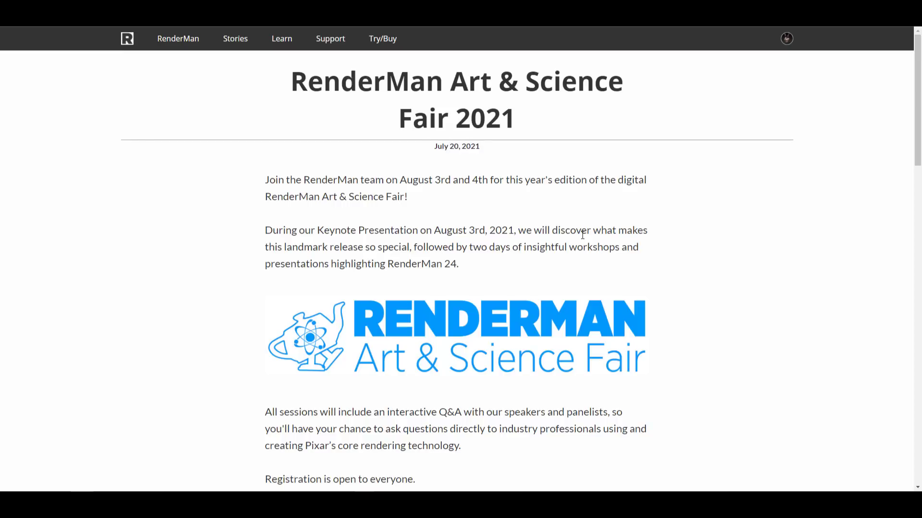
{"action": "scroll", "scroll_direction": "down", "scroll_amount": 3}
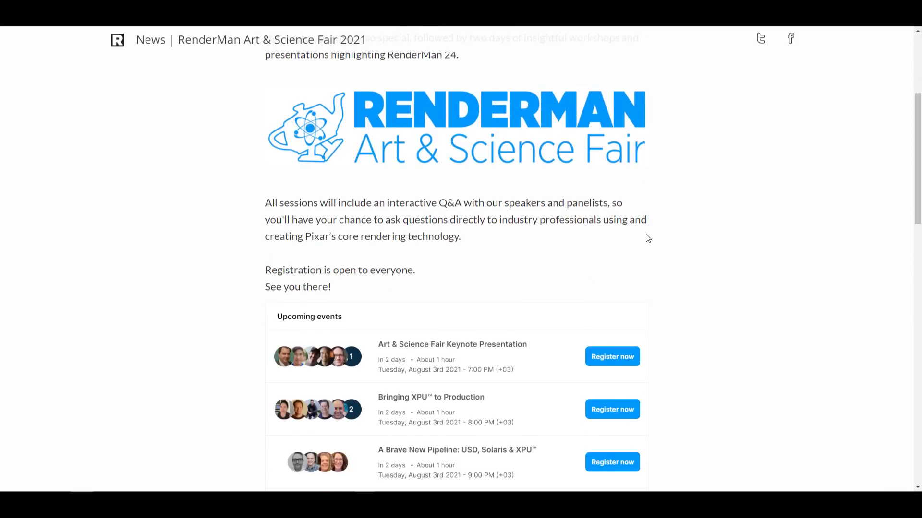
{"action": "scroll", "scroll_direction": "down", "scroll_amount": 3}
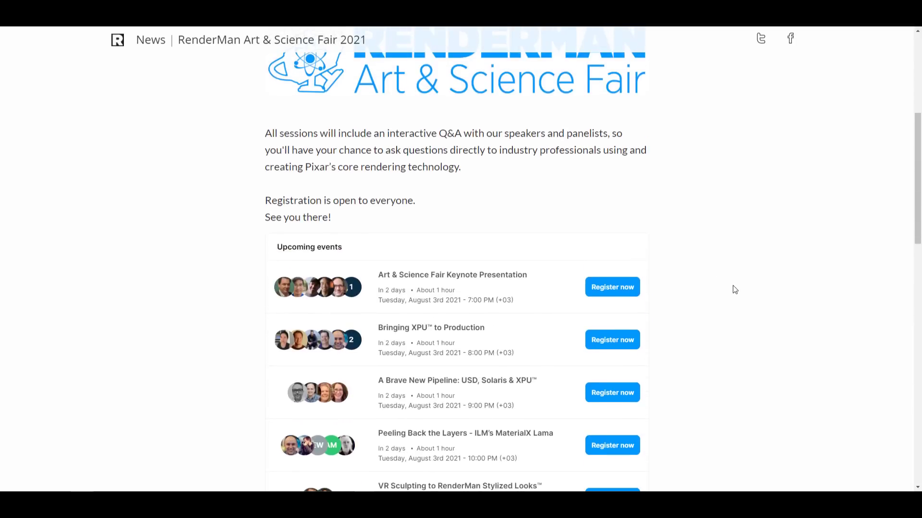
{"action": "scroll", "scroll_direction": "down", "scroll_amount": 3}
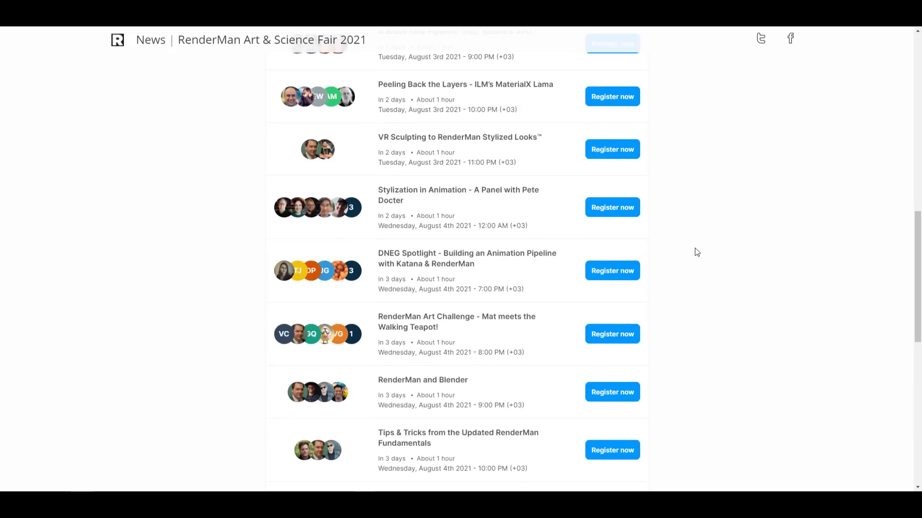
{"action": "scroll", "scroll_direction": "down", "scroll_amount": 3}
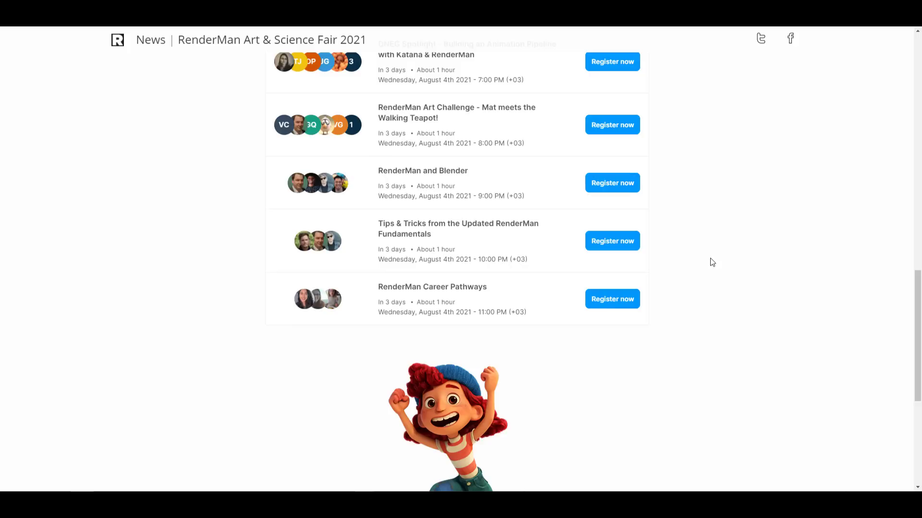
{"action": "mouse_move", "coordinate": [698, 310]}
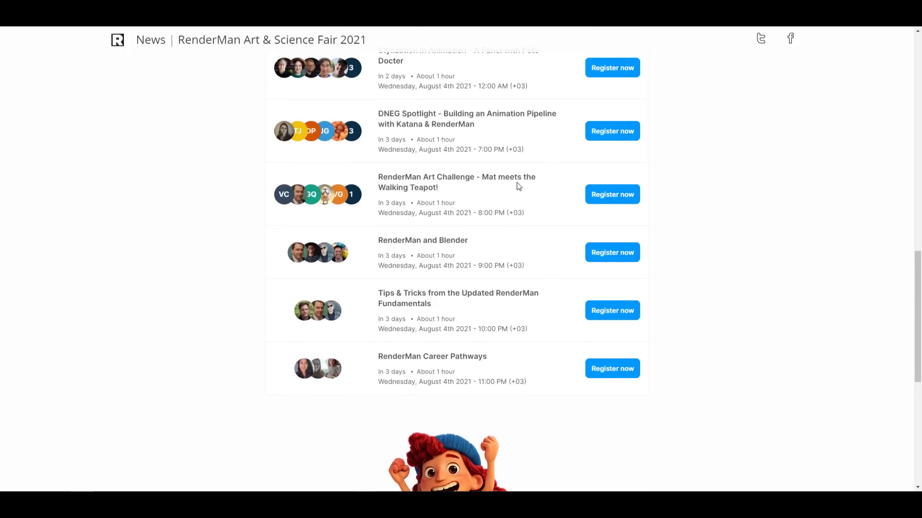
{"action": "scroll", "scroll_direction": "up", "scroll_amount": 3}
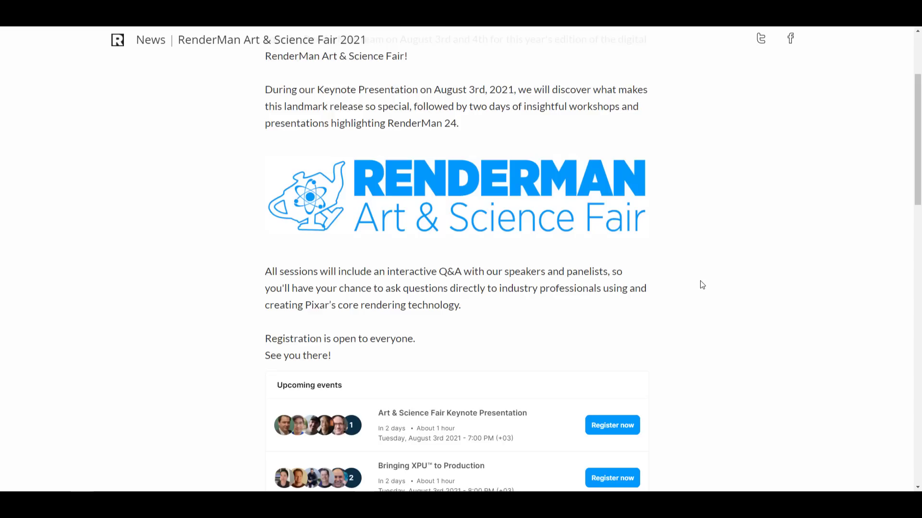
{"action": "scroll", "scroll_direction": "down", "scroll_amount": 3}
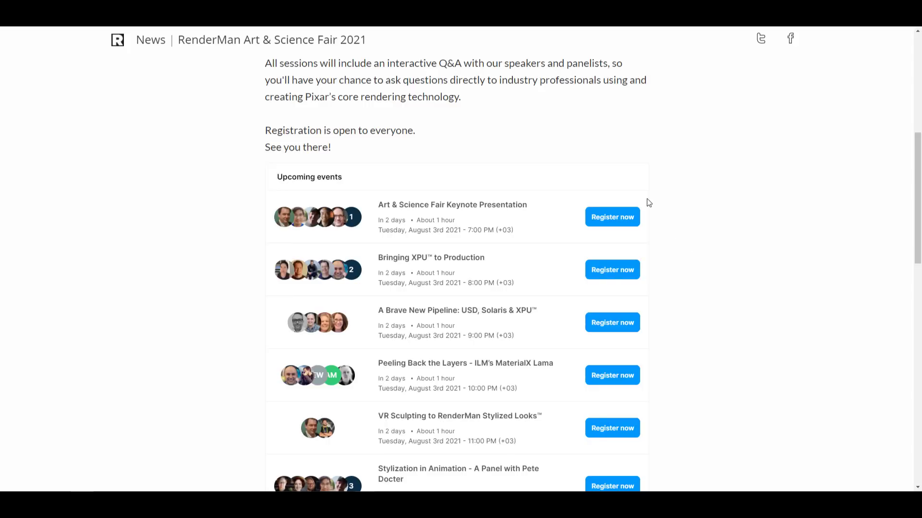
{"action": "scroll", "scroll_direction": "up", "scroll_amount": 3}
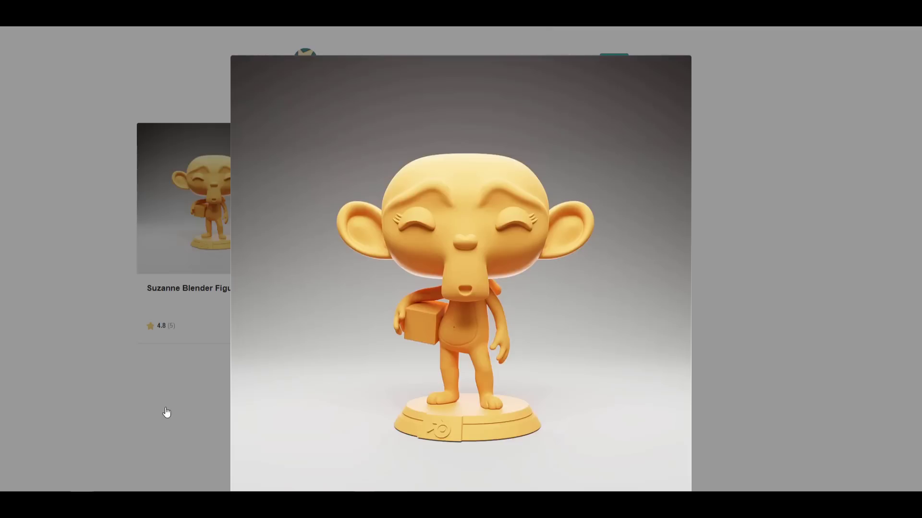
Close the enlarged Suzanne figurine preview on the Gumroad listing
{"action": "left_click", "coordinate": [167, 411]}
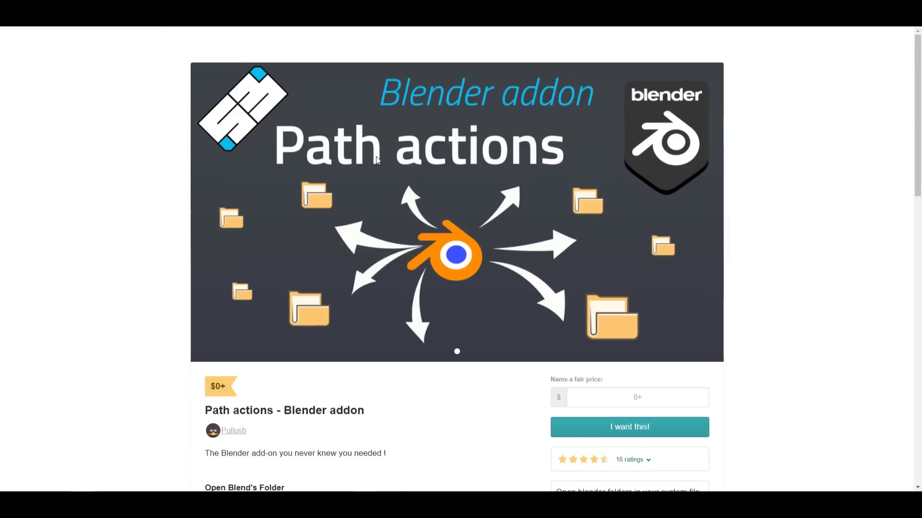
{"action": "mouse_move", "coordinate": [518, 307]}
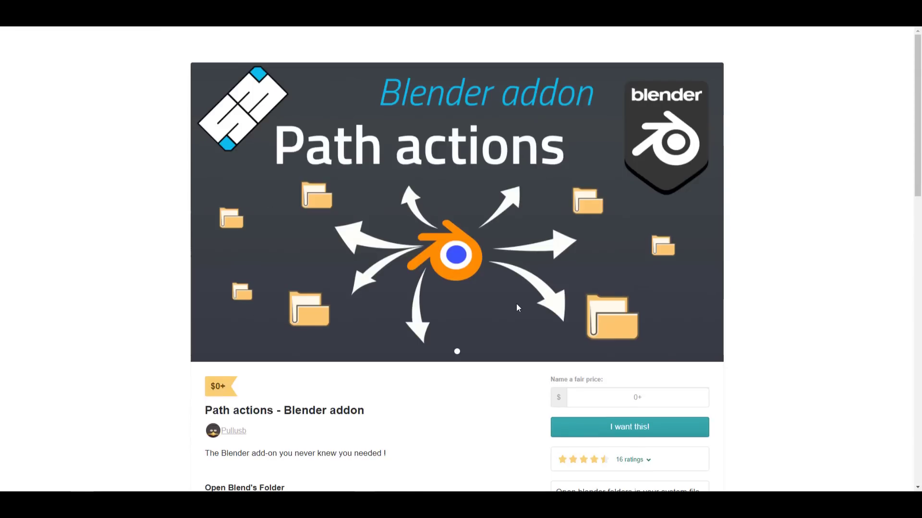
Scroll down the Path actions add-on product page
{"action": "scroll", "scroll_direction": "down", "scroll_amount": 3}
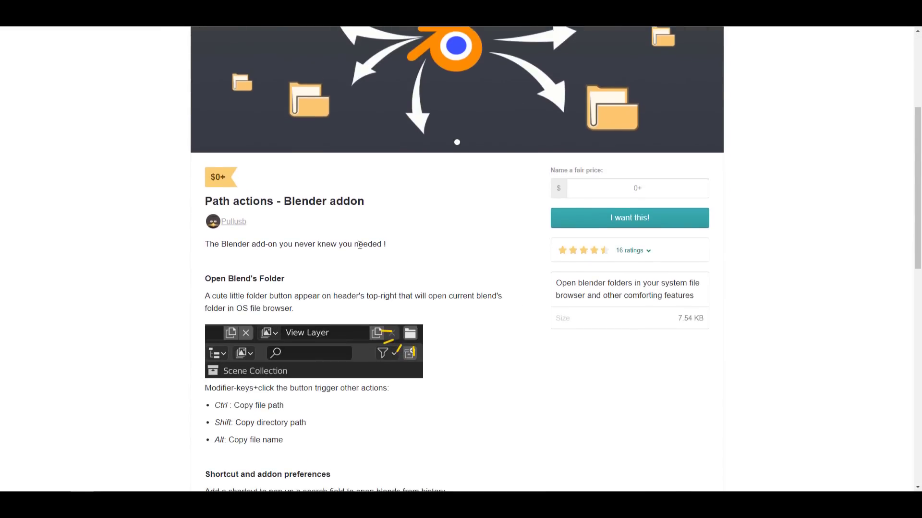
{"action": "scroll", "scroll_direction": "down", "scroll_amount": 3}
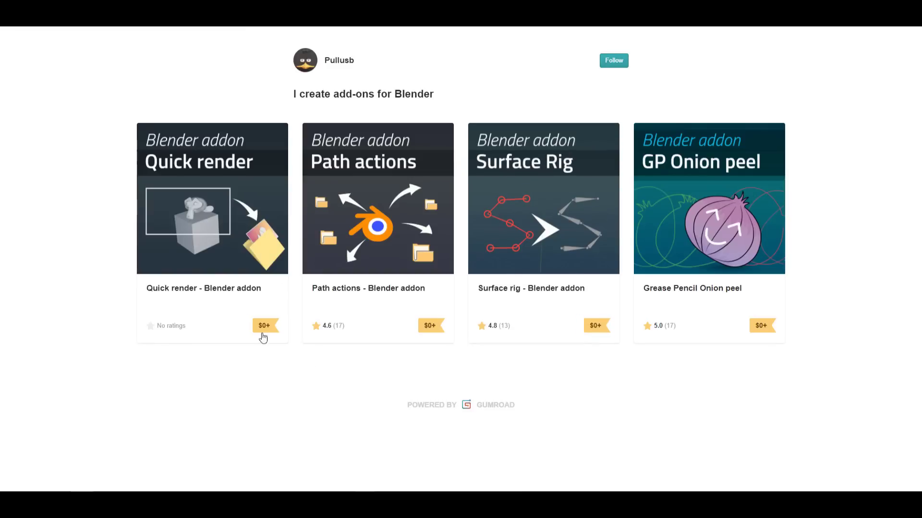
{"action": "mouse_move", "coordinate": [699, 323]}
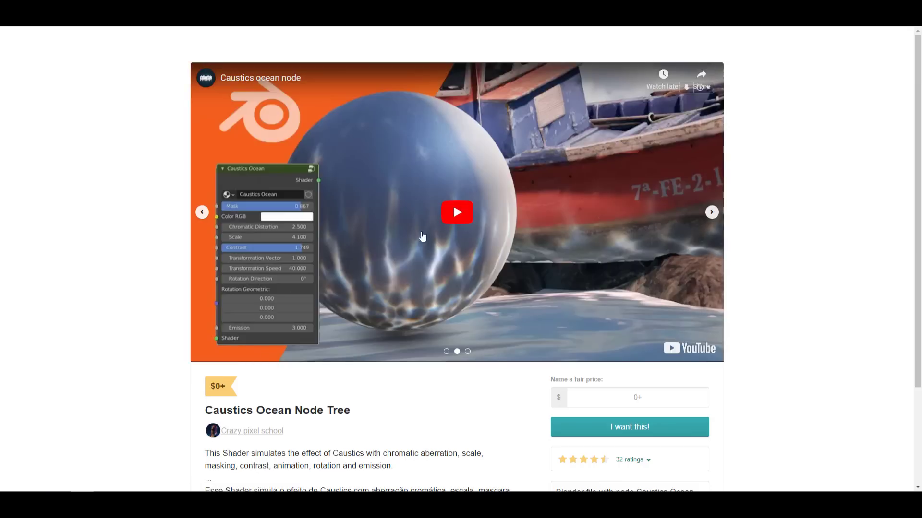
Read the Caustics Ocean Node Tree description, then open the EV Express lighting add-on page
{"action": "scroll", "scroll_direction": "down", "scroll_amount": 3}
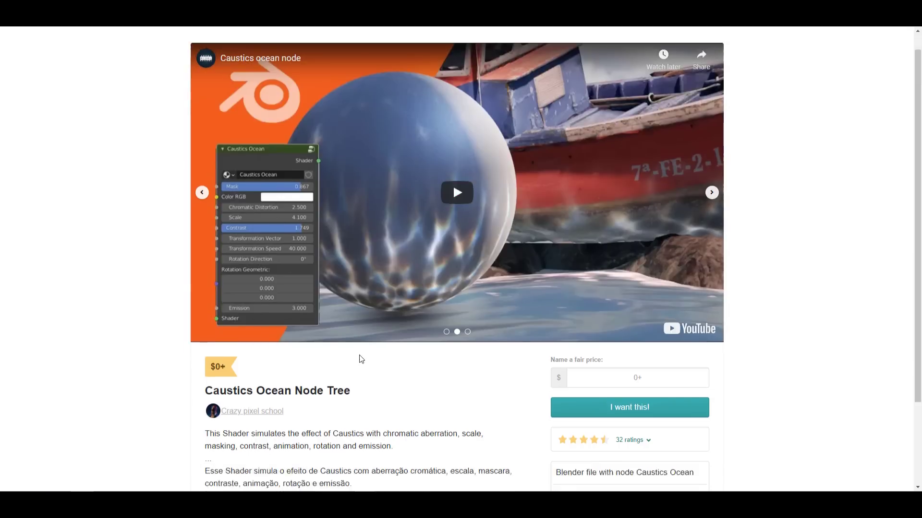
{"action": "left_click", "coordinate": [251, 411]}
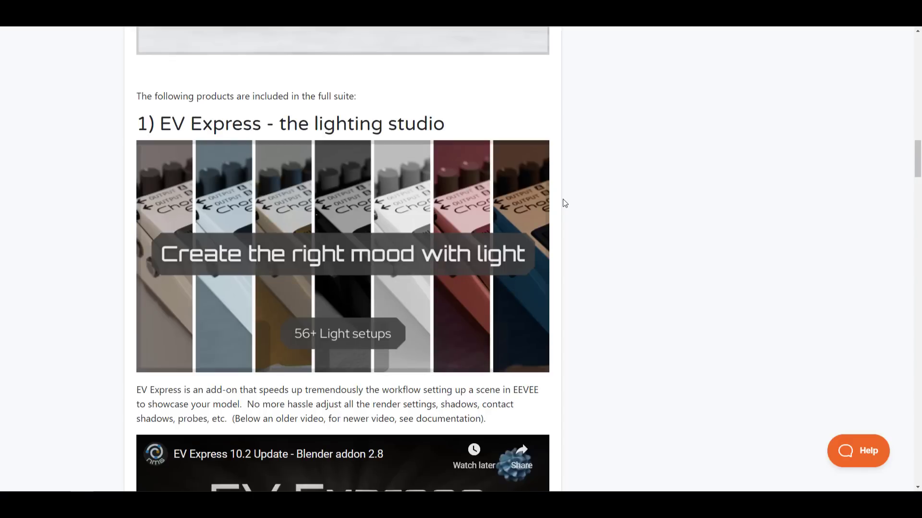
Scroll the EEVEE Production Suite page through the Material Nodes library and updates log
{"action": "scroll", "scroll_direction": "down", "scroll_amount": 3}
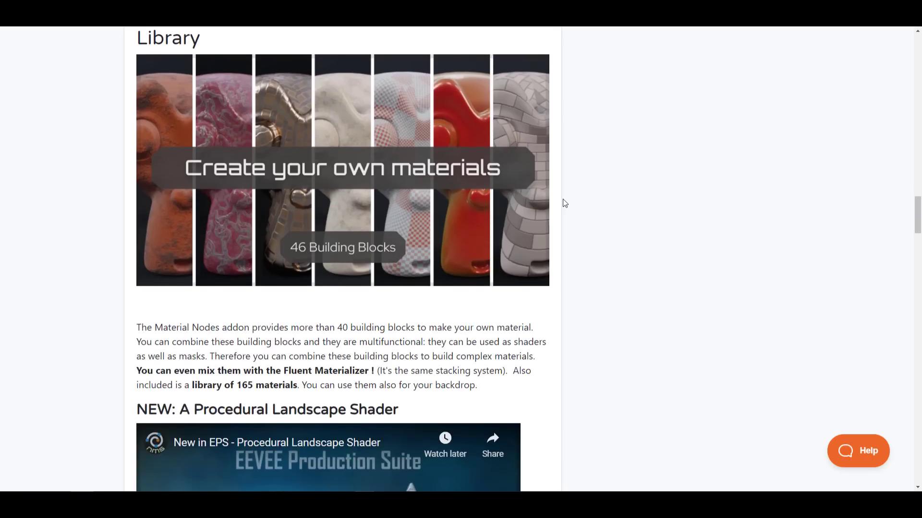
{"action": "scroll", "scroll_direction": "down", "scroll_amount": 3}
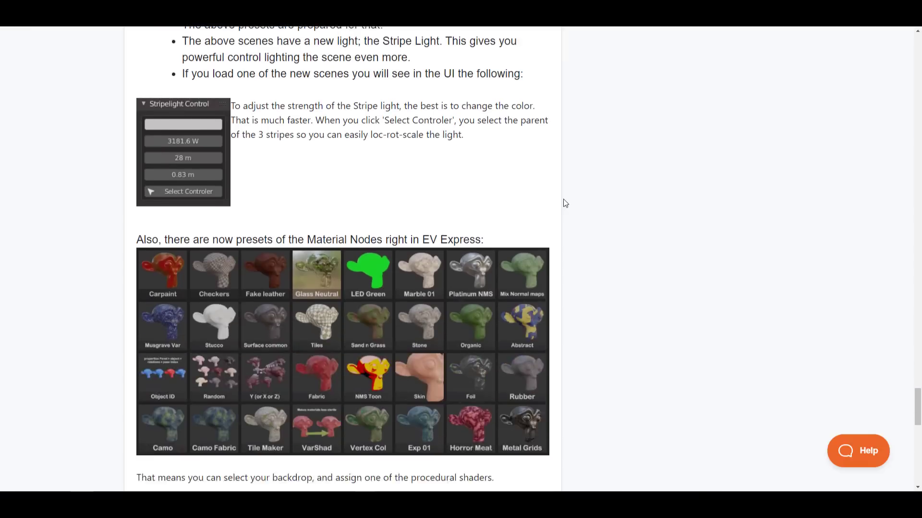
{"action": "scroll", "scroll_direction": "down", "scroll_amount": 3}
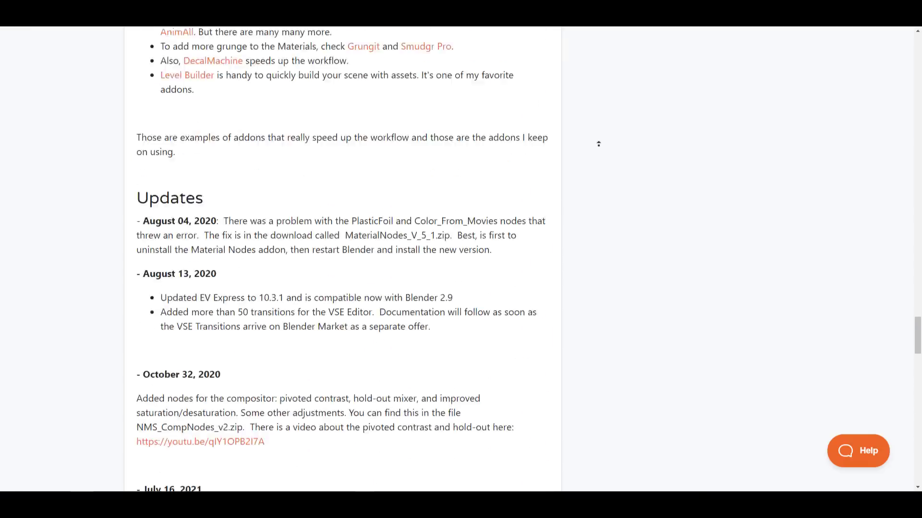
{"action": "scroll", "scroll_direction": "up", "scroll_amount": 3}
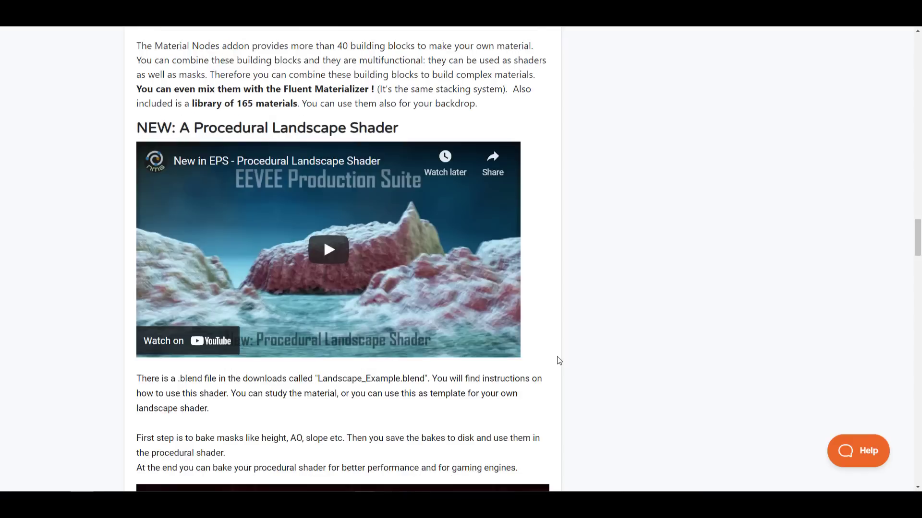
{"action": "mouse_move", "coordinate": [581, 345]}
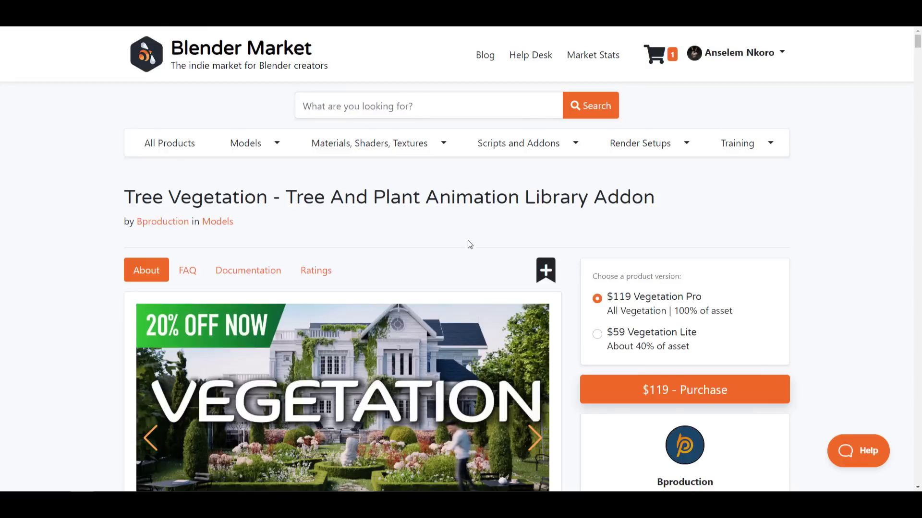
Skim the Tree Vegetation add-on's v4 description on Blender Market
{"action": "scroll", "scroll_direction": "down", "scroll_amount": 3}
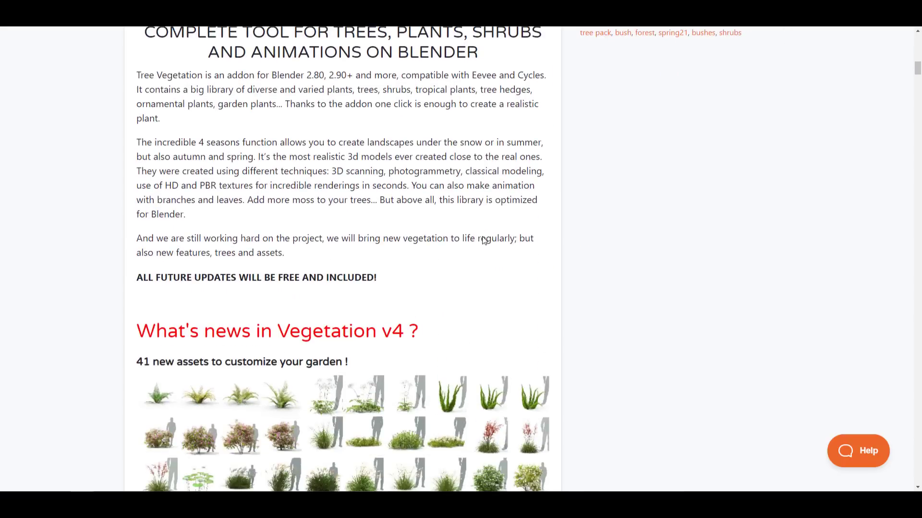
{"action": "scroll", "scroll_direction": "down", "scroll_amount": 3}
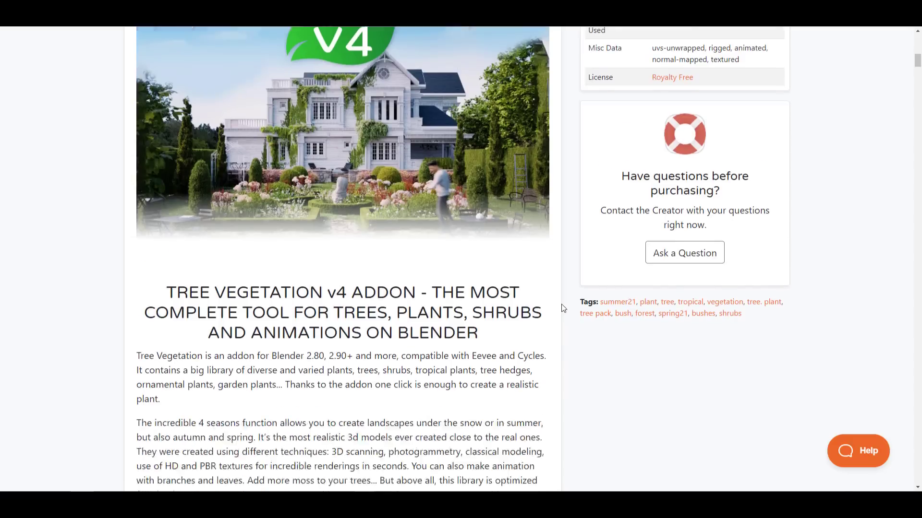
{"action": "scroll", "scroll_direction": "down", "scroll_amount": 3}
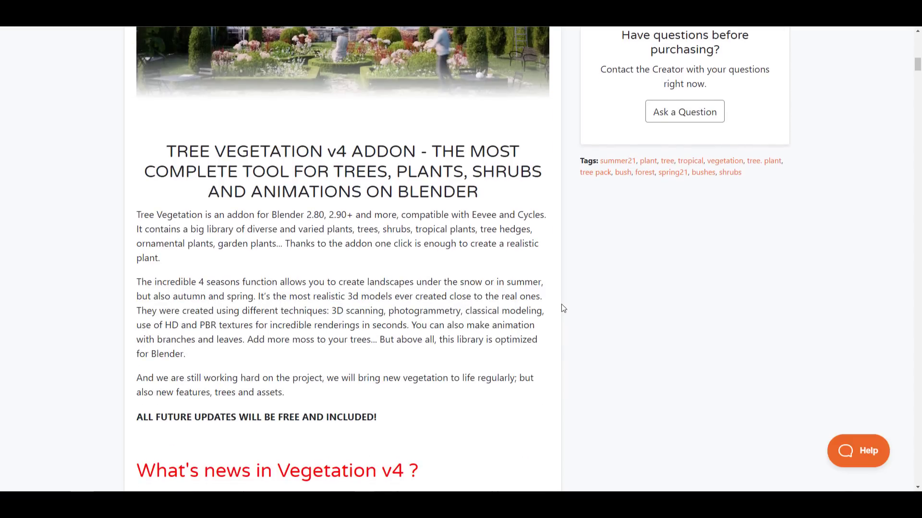
{"action": "scroll", "scroll_direction": "down", "scroll_amount": 3}
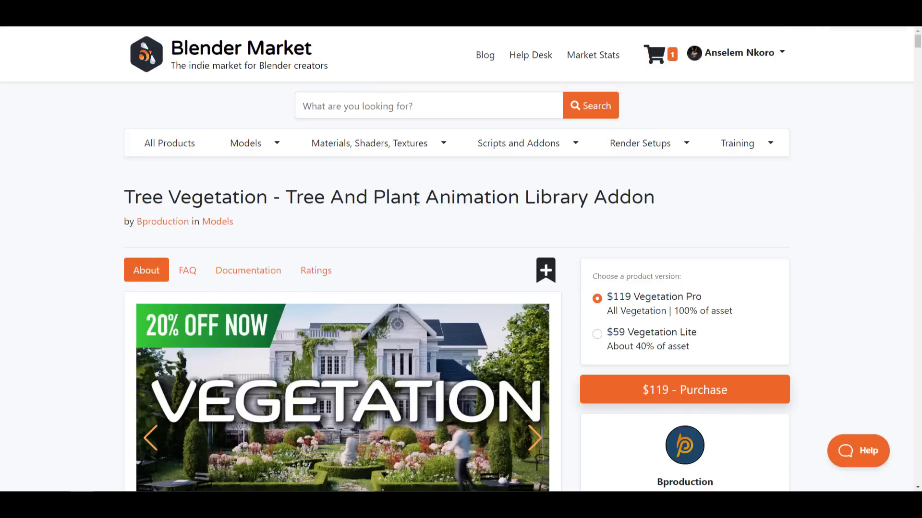
{"action": "mouse_move", "coordinate": [575, 235]}
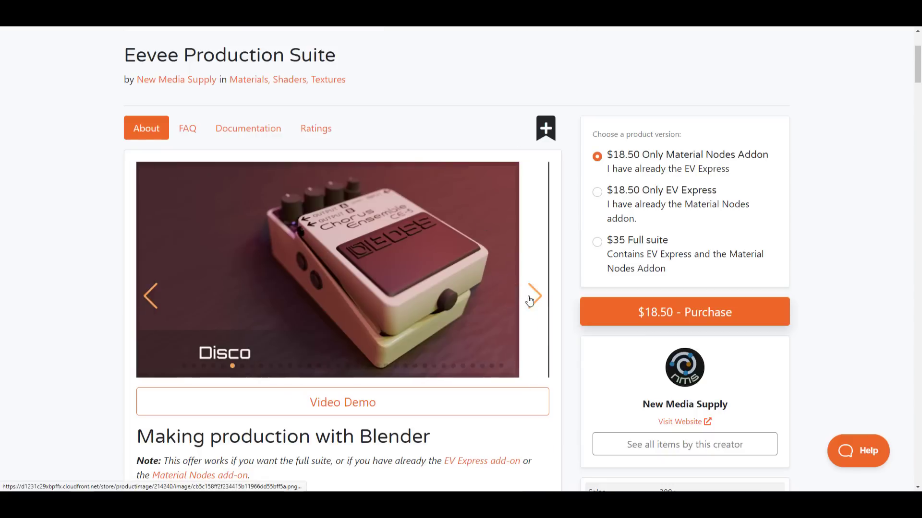
Bring up Peter Kim's 'XR: Reference Space Improvements' commit on developer.blender.org
{"action": "left_click", "coordinate": [532, 295]}
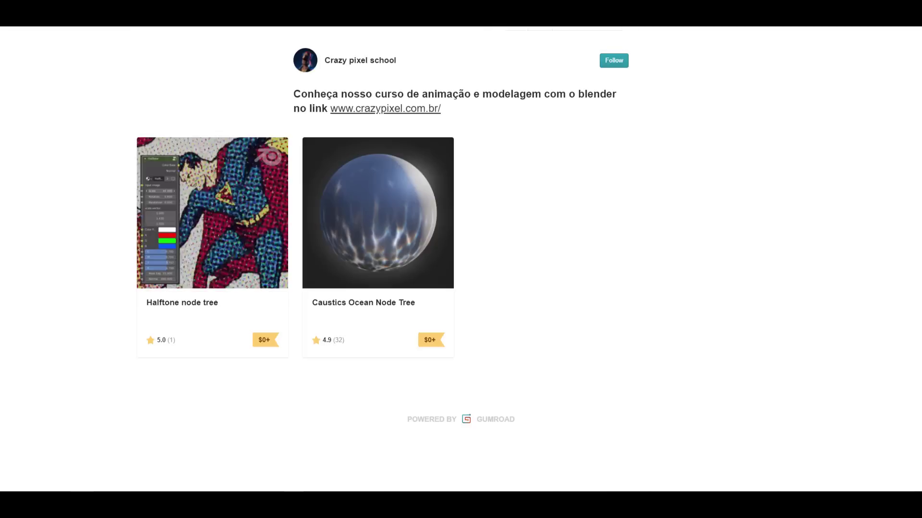
{"action": "left_click", "coordinate": [377, 212]}
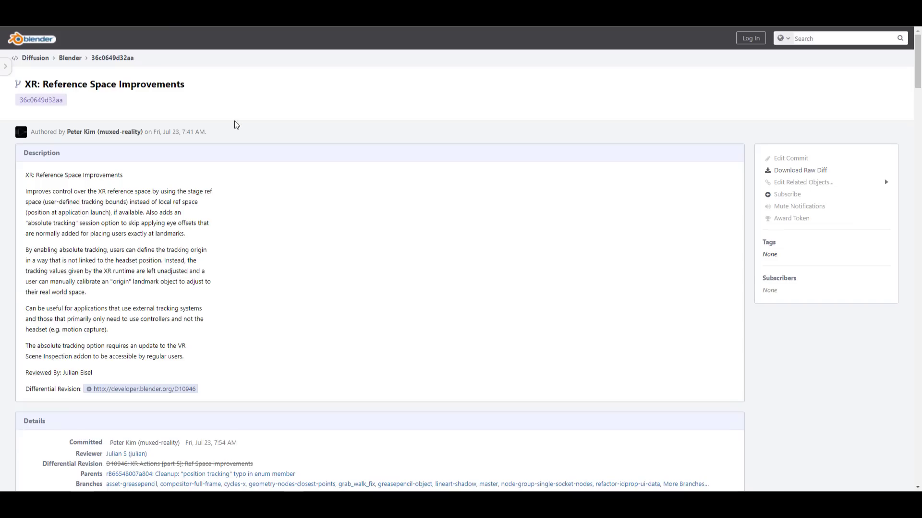
{"action": "mouse_move", "coordinate": [623, 116]}
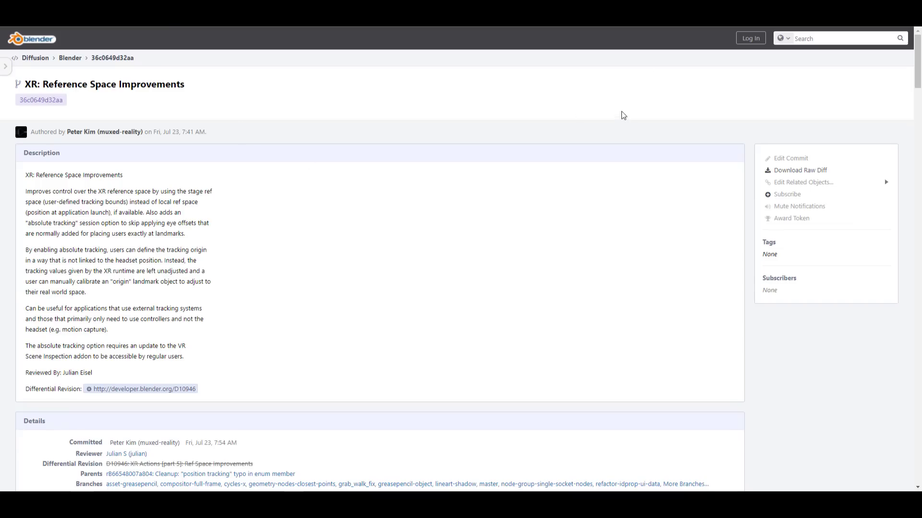